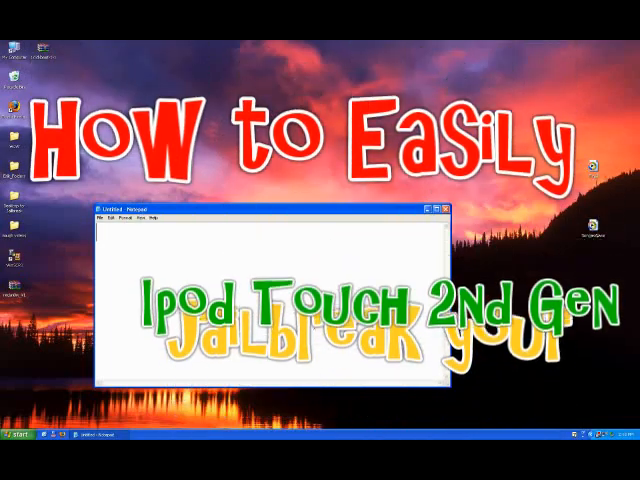
text(Hey)
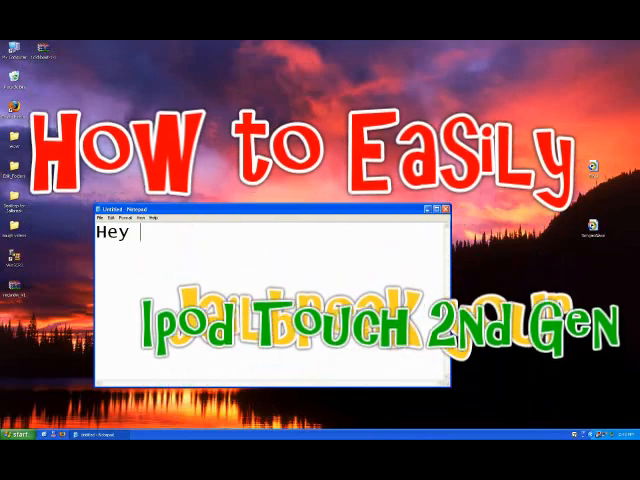
text(Guys)
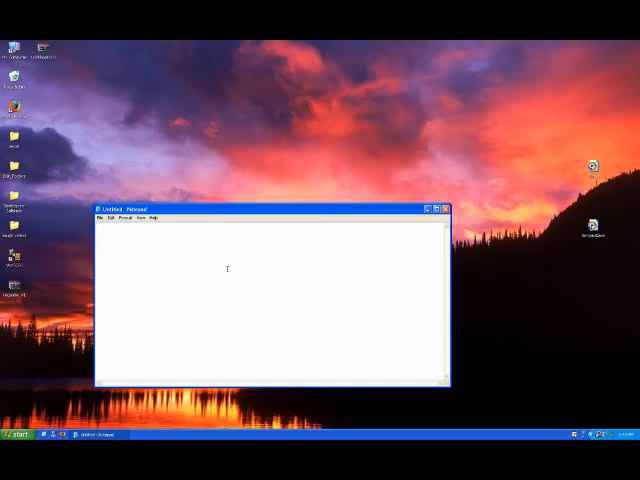
text(/www.megaupload.com/?d=W5D4KO4Z)
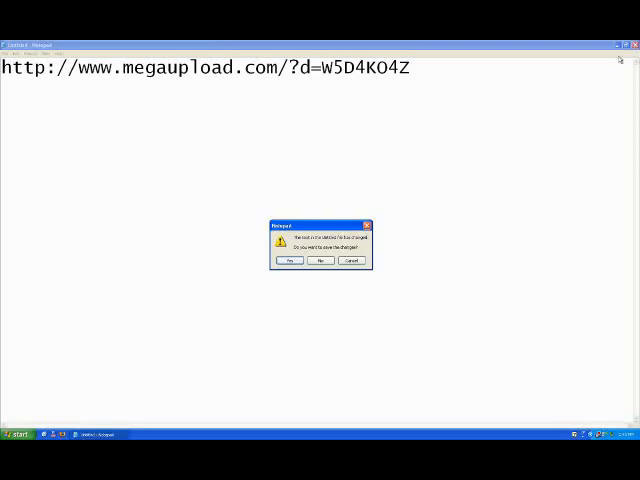
Discard the unsaved note and select the extracted redsn0w folder on the desktop.
click(320, 260)
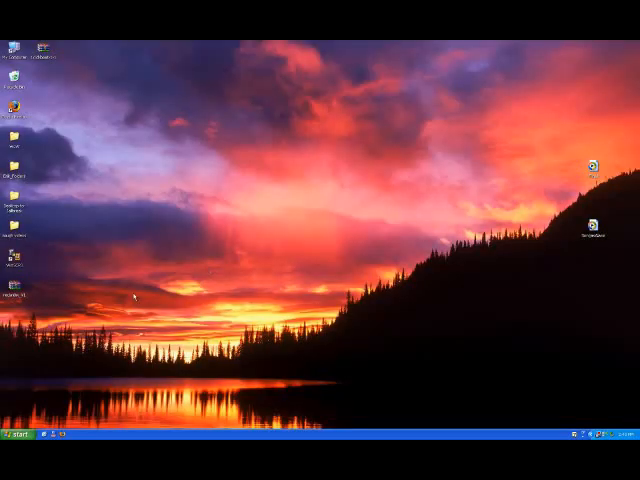
click(18, 296)
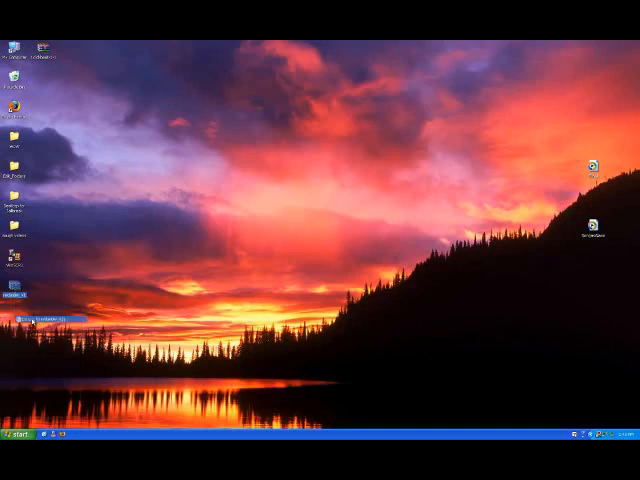
Launch the redsn0w jailbreak wizard from the extracted redsn0w folder.
double_click(18, 296)
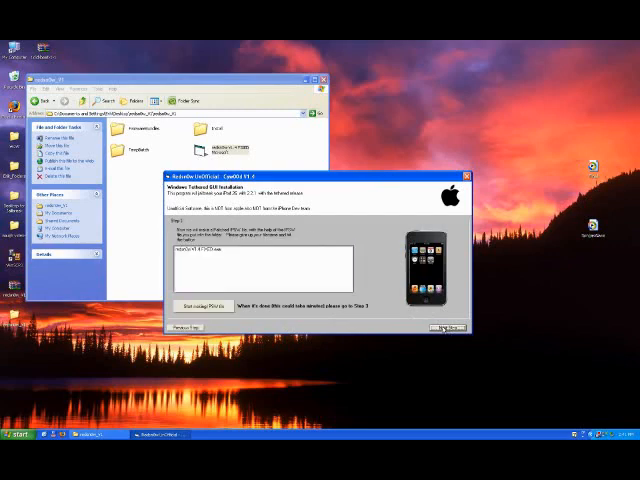
Step through the wizard's jailbreak options and back, then close the redsn0w folder window.
click(202, 304)
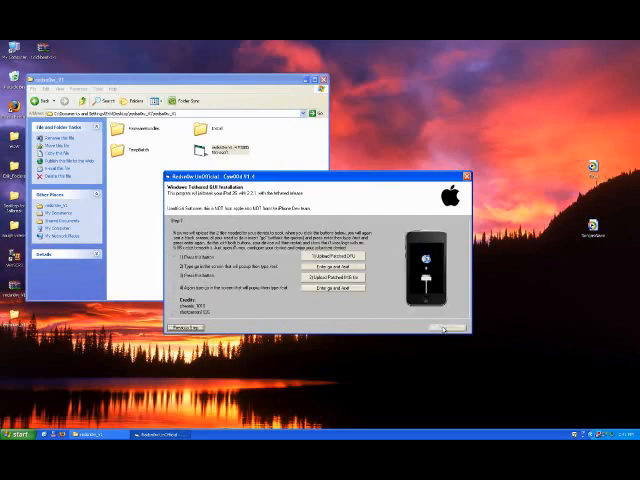
click(444, 328)
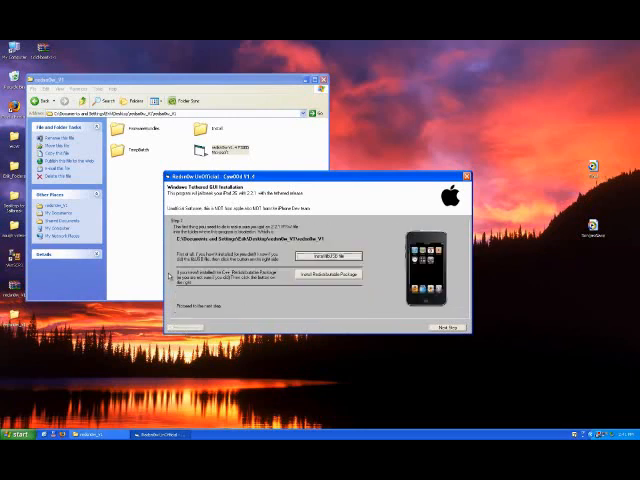
mouse_move(332, 308)
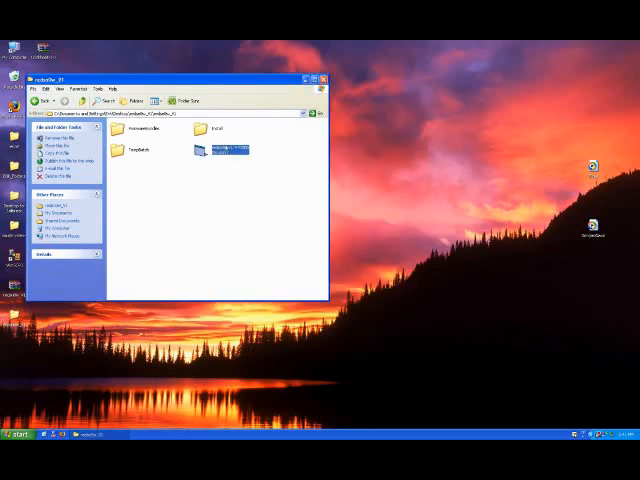
click(326, 76)
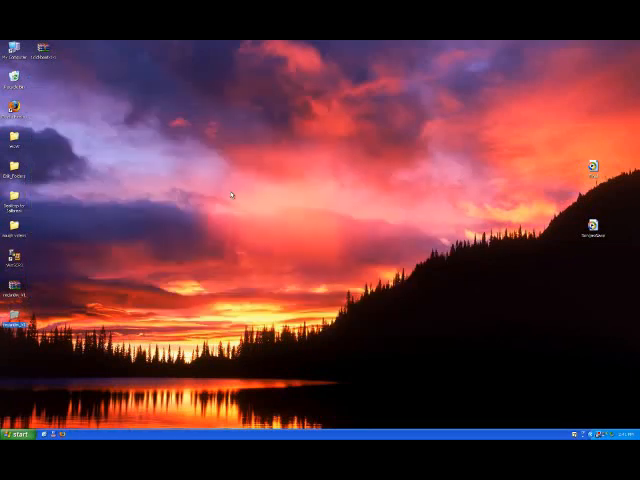